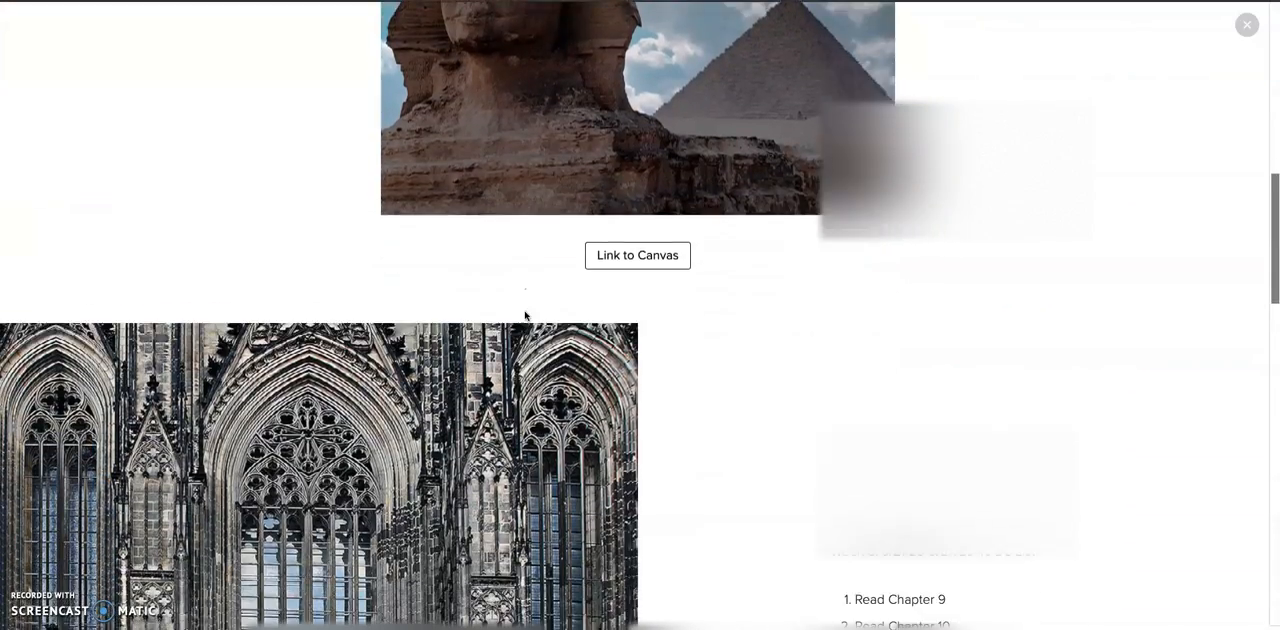
Scroll down the Week 5 overview page toward the Course Project Assignment document link
{"action": "scroll", "scroll_direction": "down", "scroll_amount": 3}
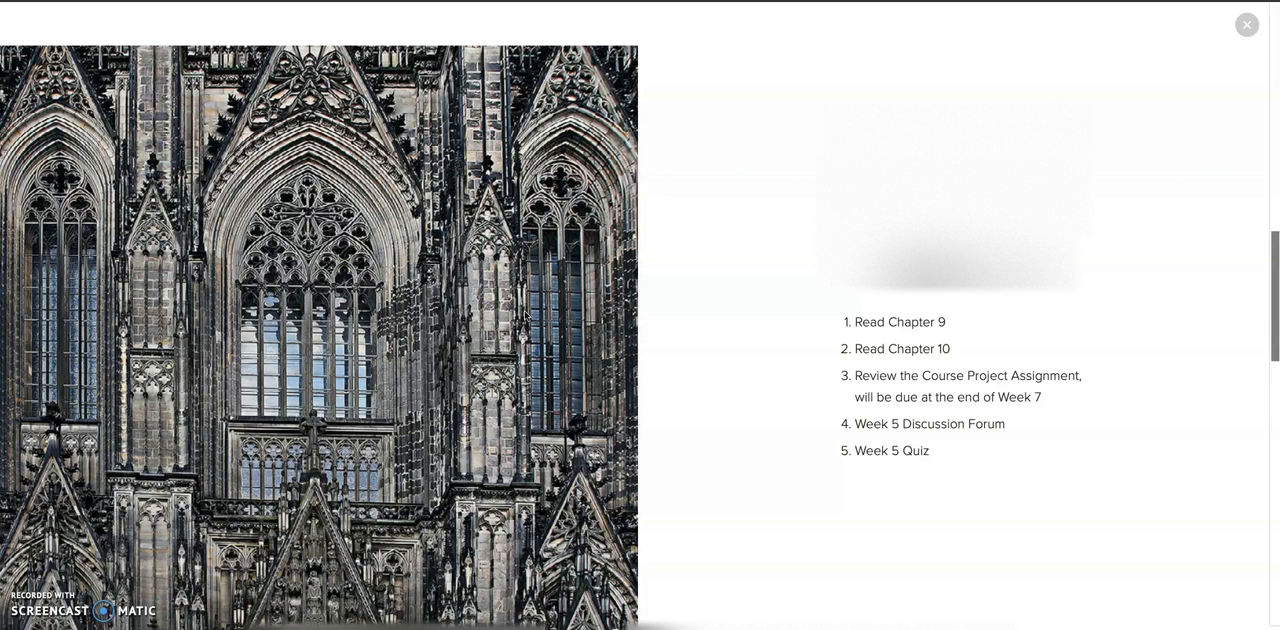
{"action": "scroll", "scroll_direction": "down", "scroll_amount": 3}
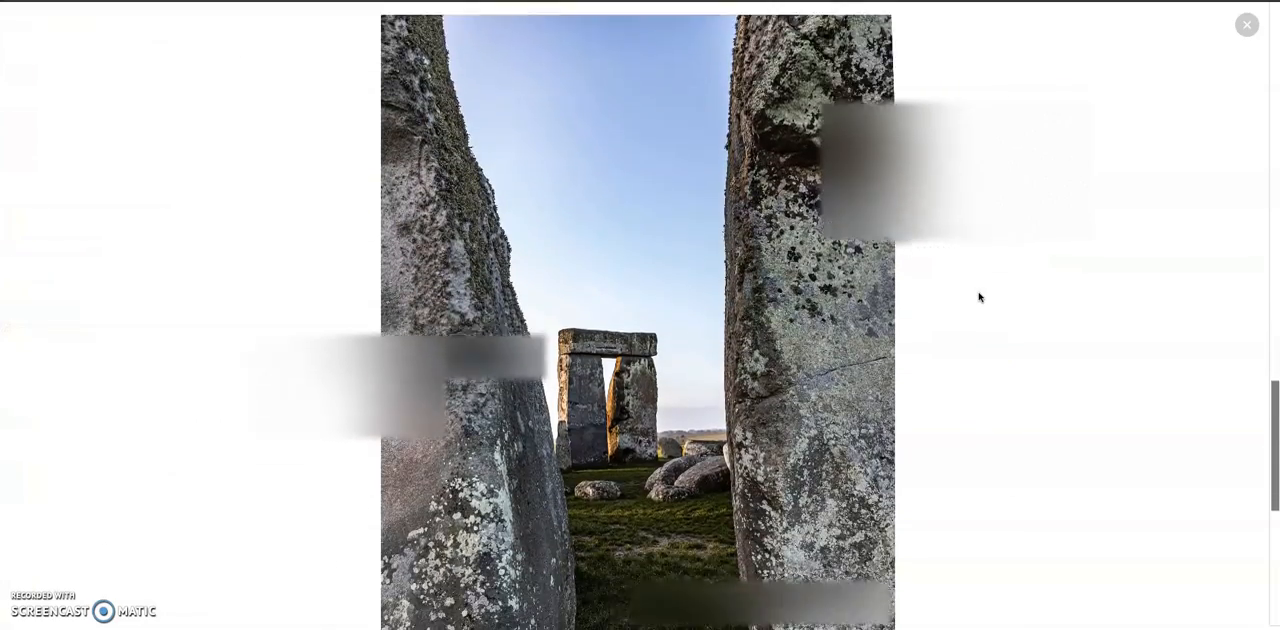
{"action": "scroll", "scroll_direction": "down", "scroll_amount": 3}
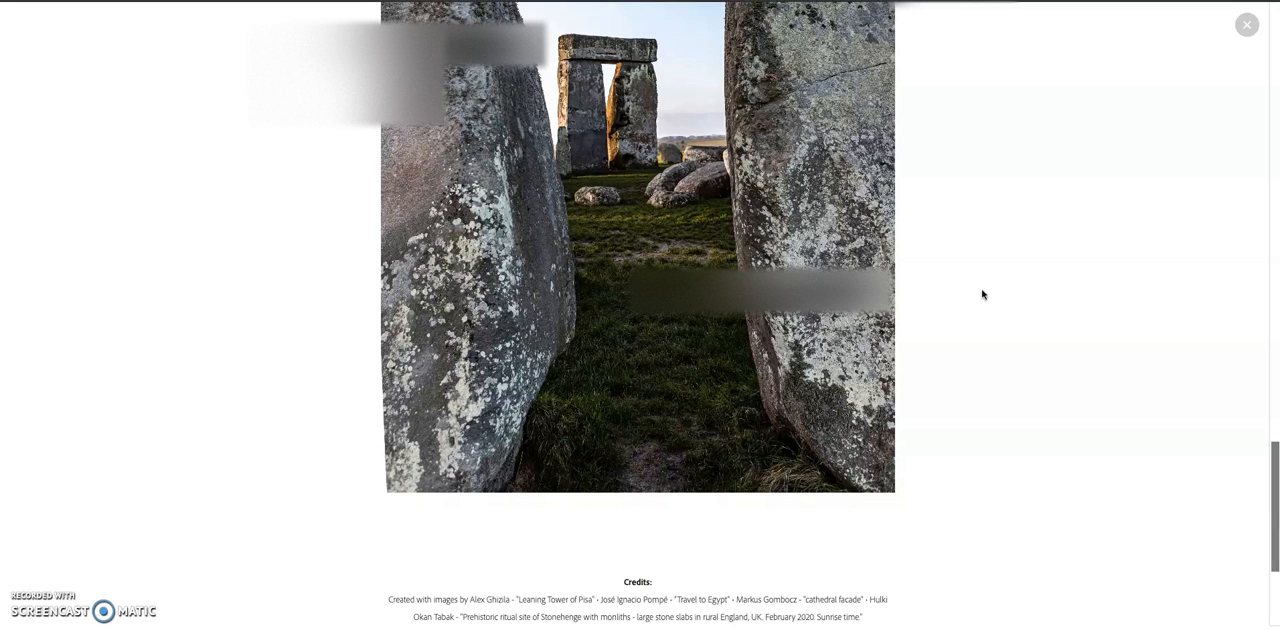
{"action": "mouse_move", "coordinate": [984, 300]}
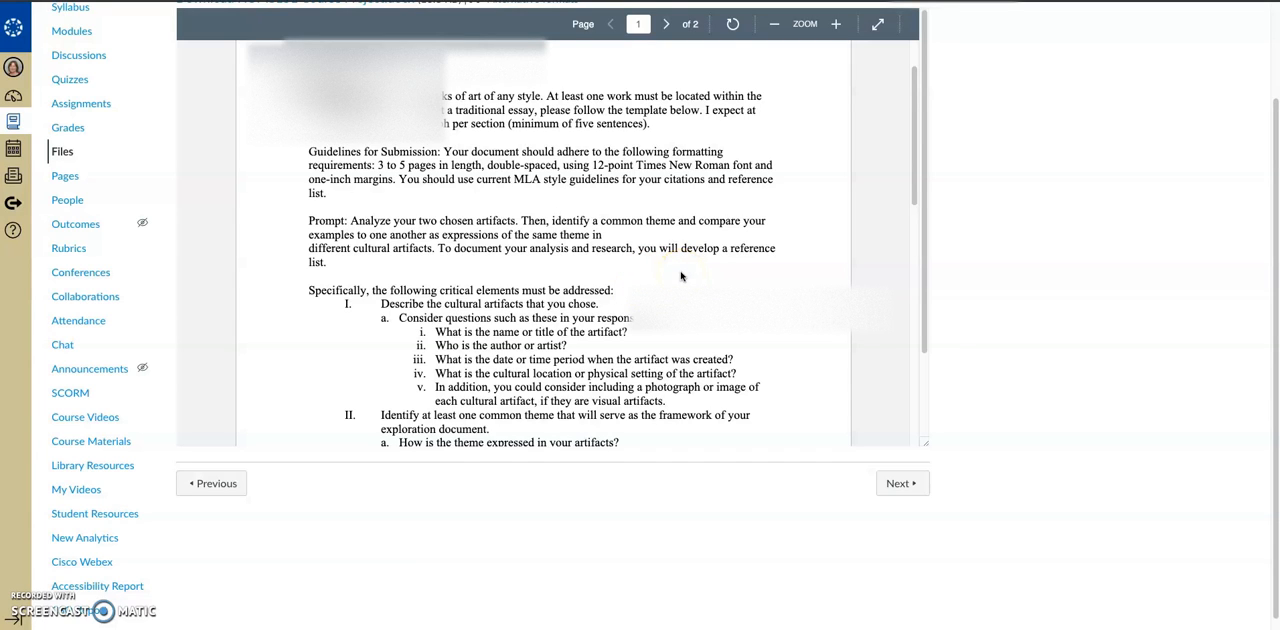
{"action": "scroll", "scroll_direction": "down", "scroll_amount": 3}
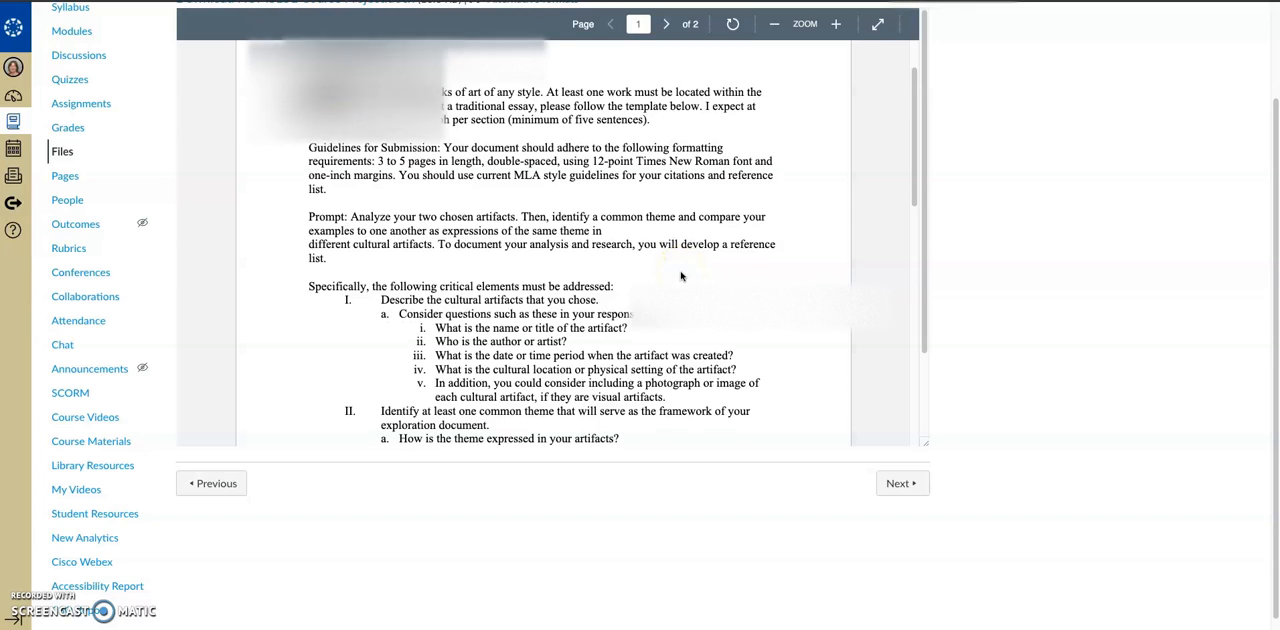
{"action": "scroll", "scroll_direction": "down", "scroll_amount": 3}
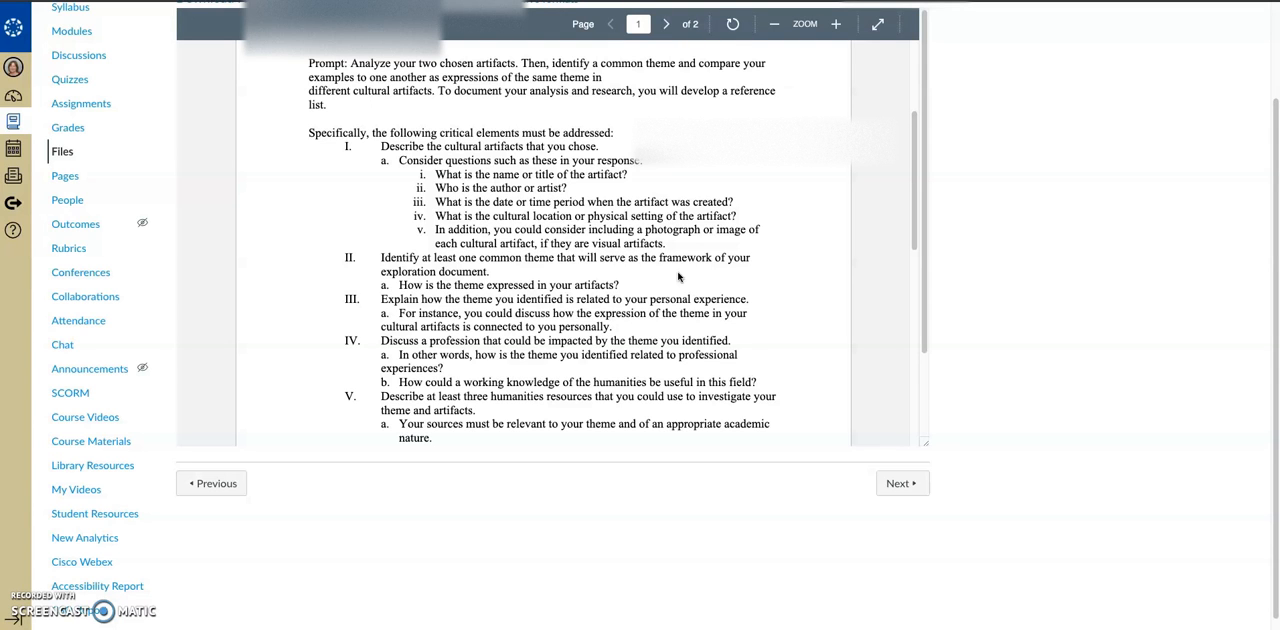
{"action": "scroll", "scroll_direction": "down", "scroll_amount": 3}
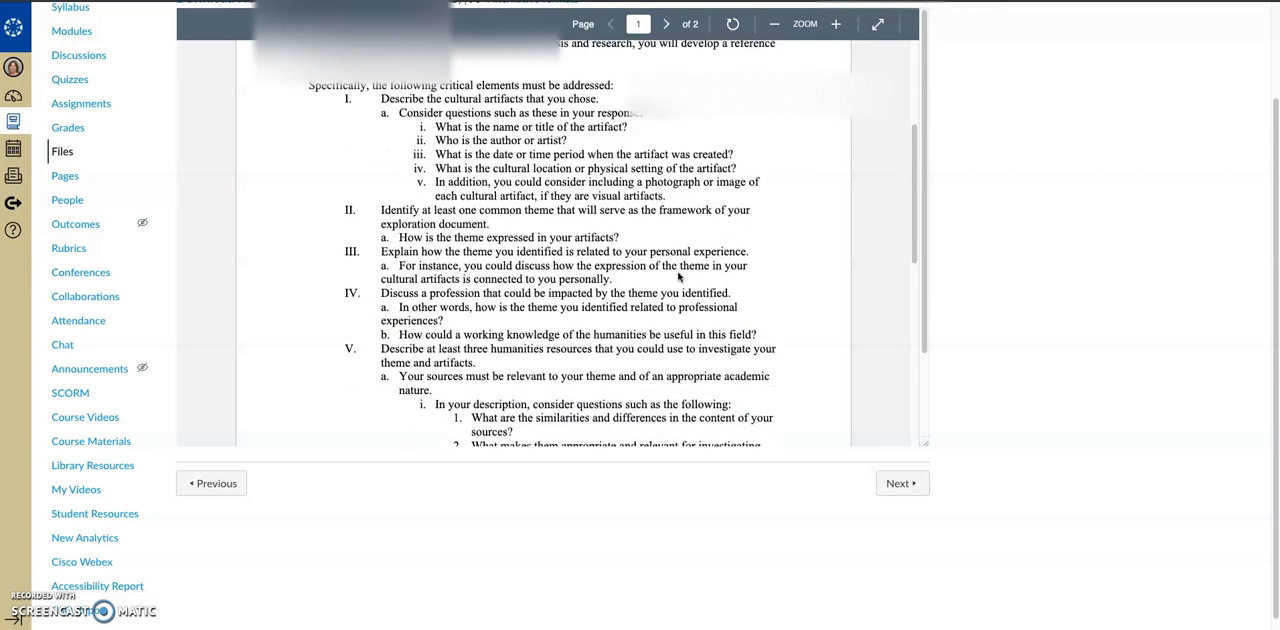
{"action": "scroll", "scroll_direction": "down", "scroll_amount": 3}
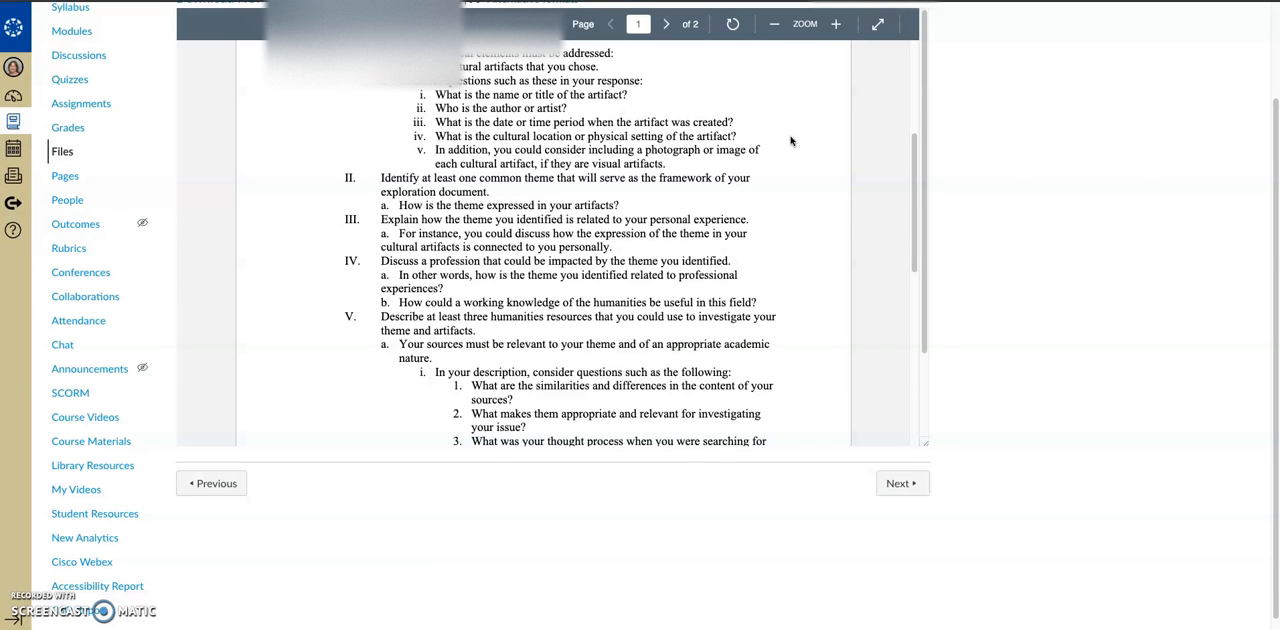
{"action": "mouse_move", "coordinate": [776, 168]}
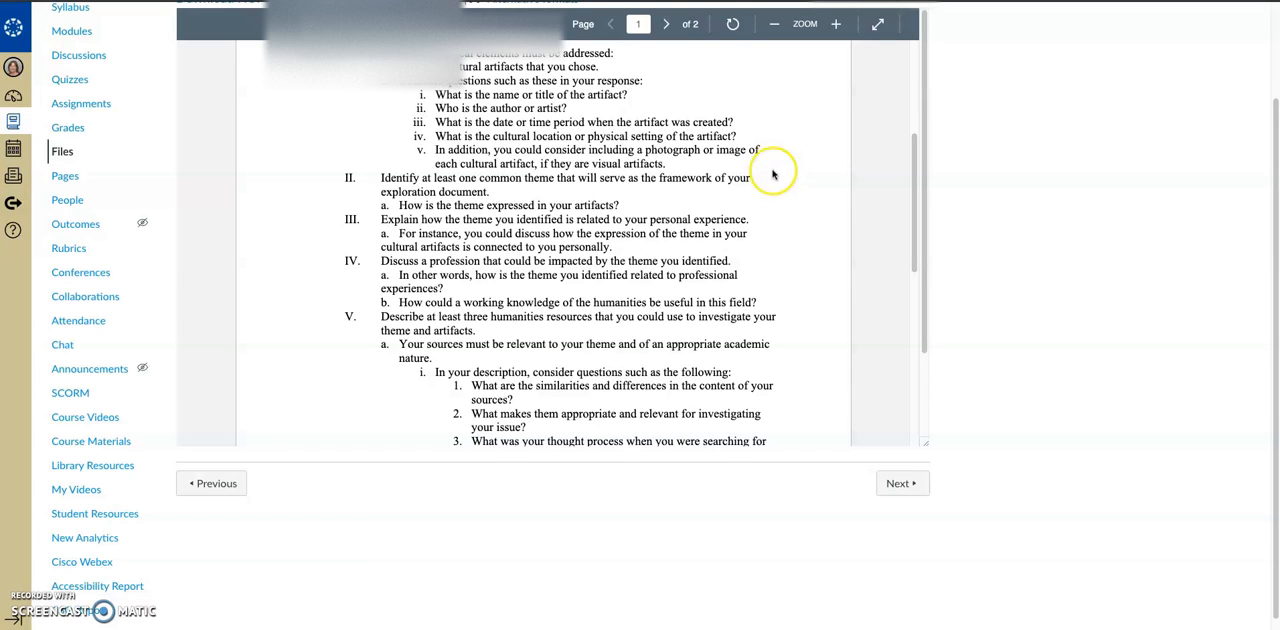
{"action": "mouse_move", "coordinate": [758, 250]}
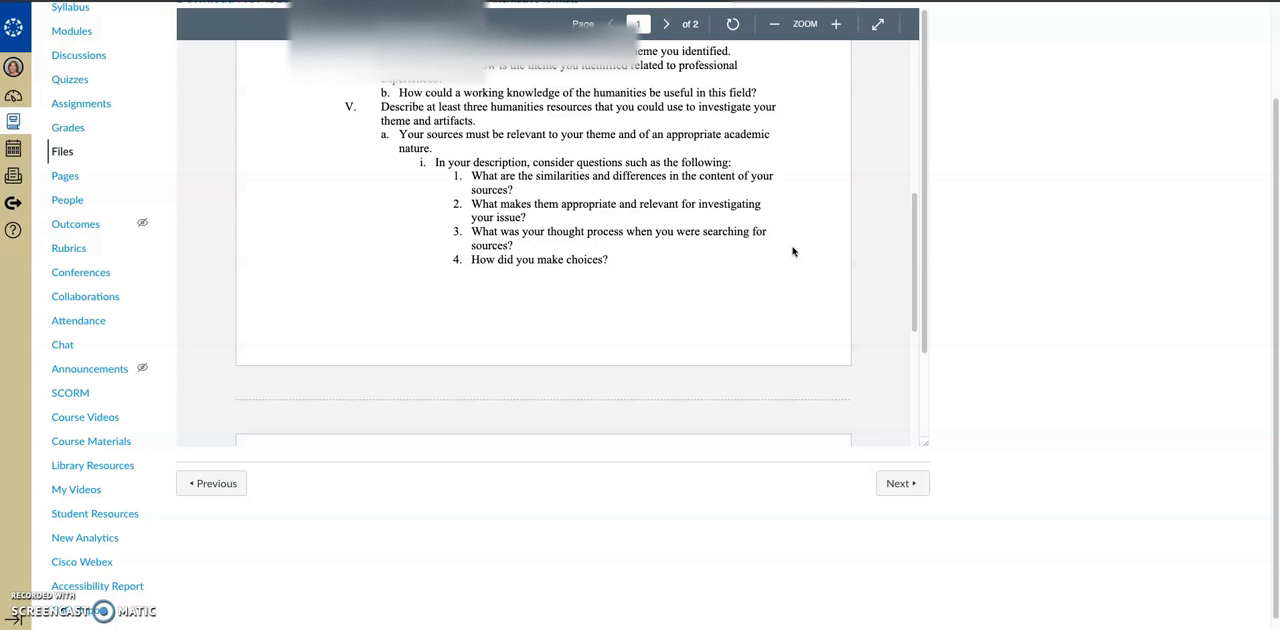
Scroll the course project PDF down to section VI on page 2
{"action": "scroll", "scroll_direction": "down", "scroll_amount": 3}
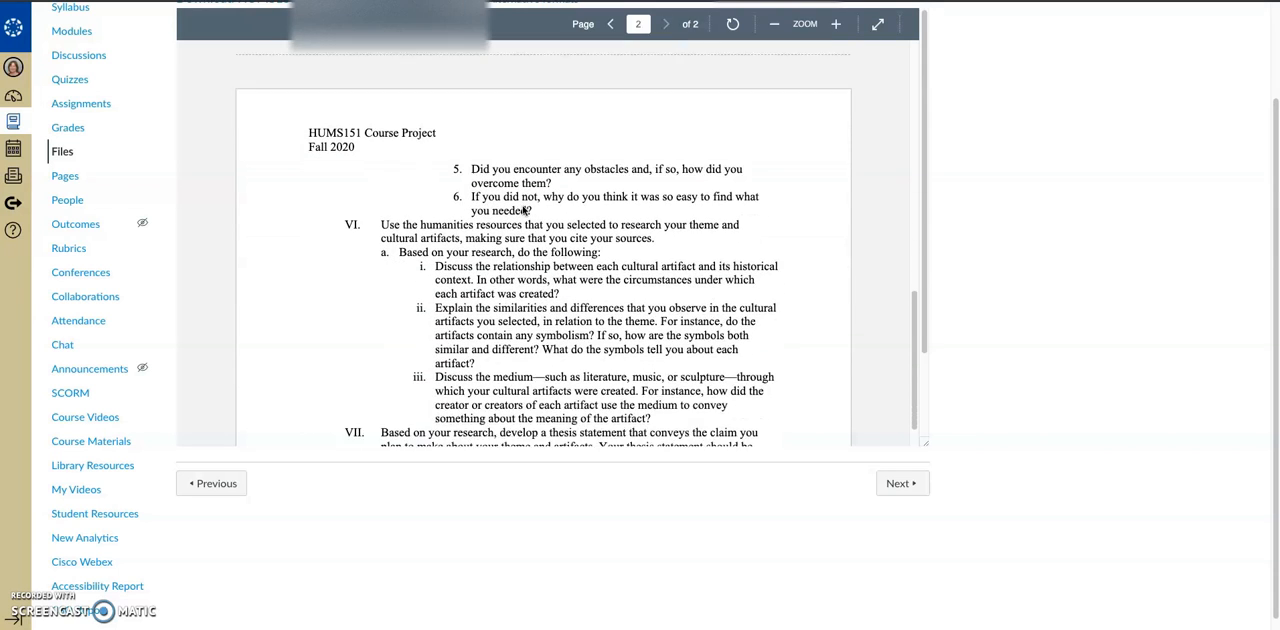
Scroll page 2 down to show sections VIII through X on audience, message tailoring and MLA references
{"action": "scroll", "scroll_direction": "down", "scroll_amount": 3}
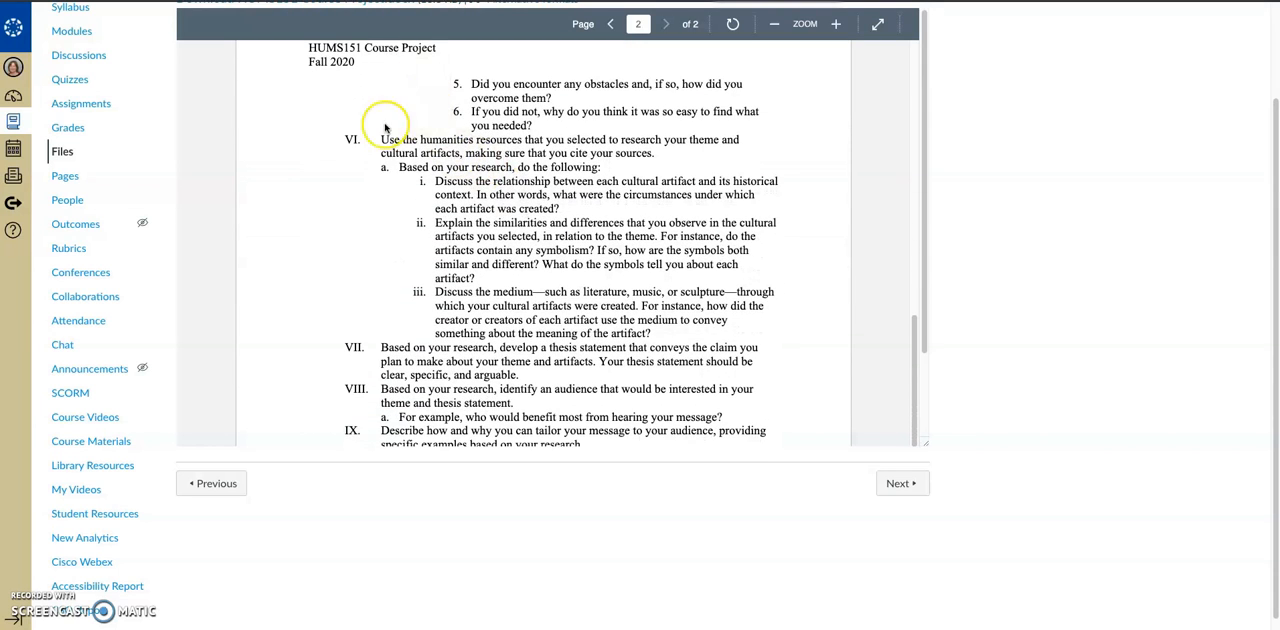
{"action": "scroll", "scroll_direction": "down", "scroll_amount": 3}
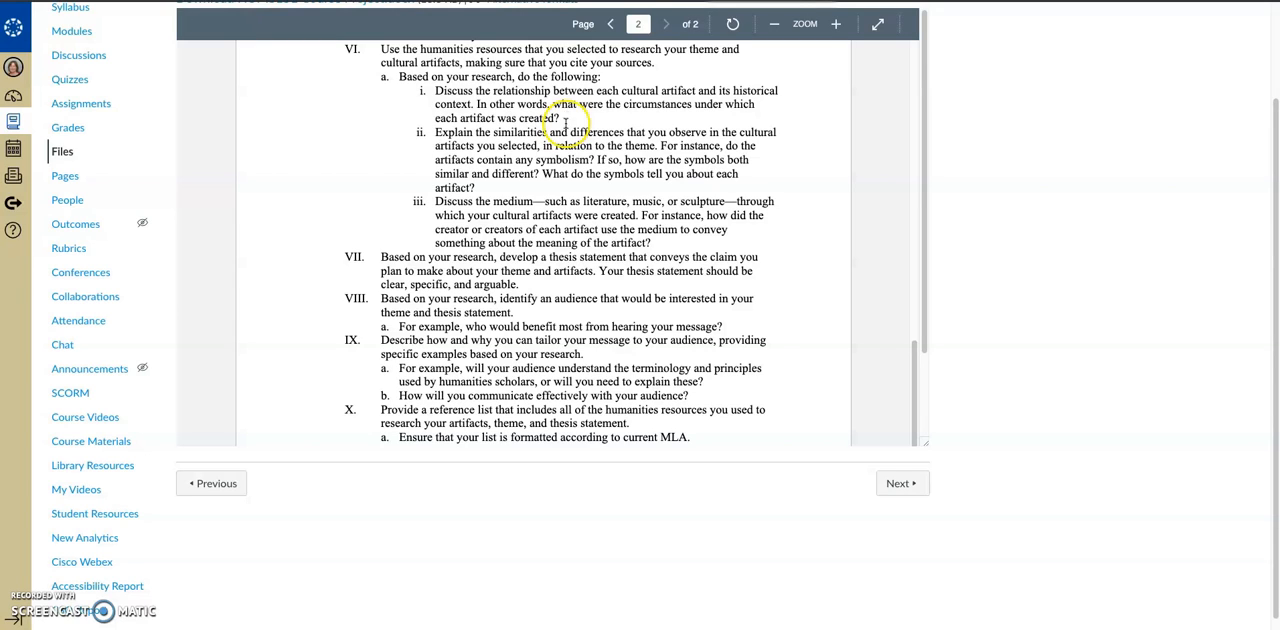
{"action": "mouse_move", "coordinate": [380, 112]}
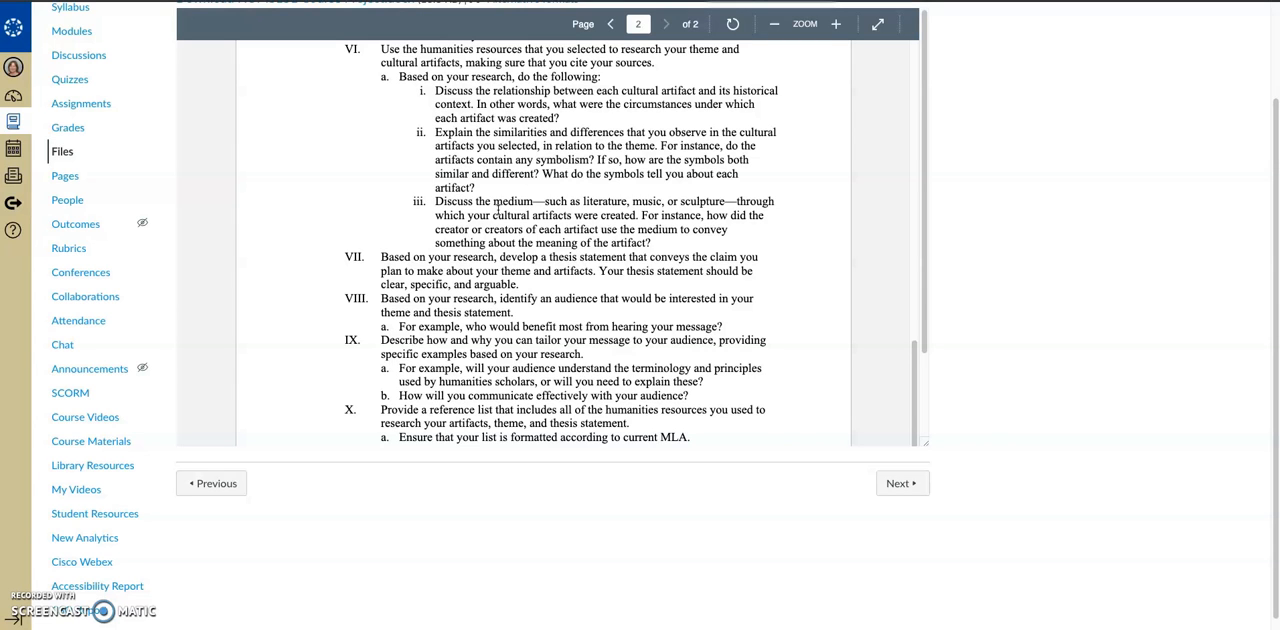
Scroll to the end of section X, then back up to section VI at the top of page 2
{"action": "scroll", "scroll_direction": "down", "scroll_amount": 3}
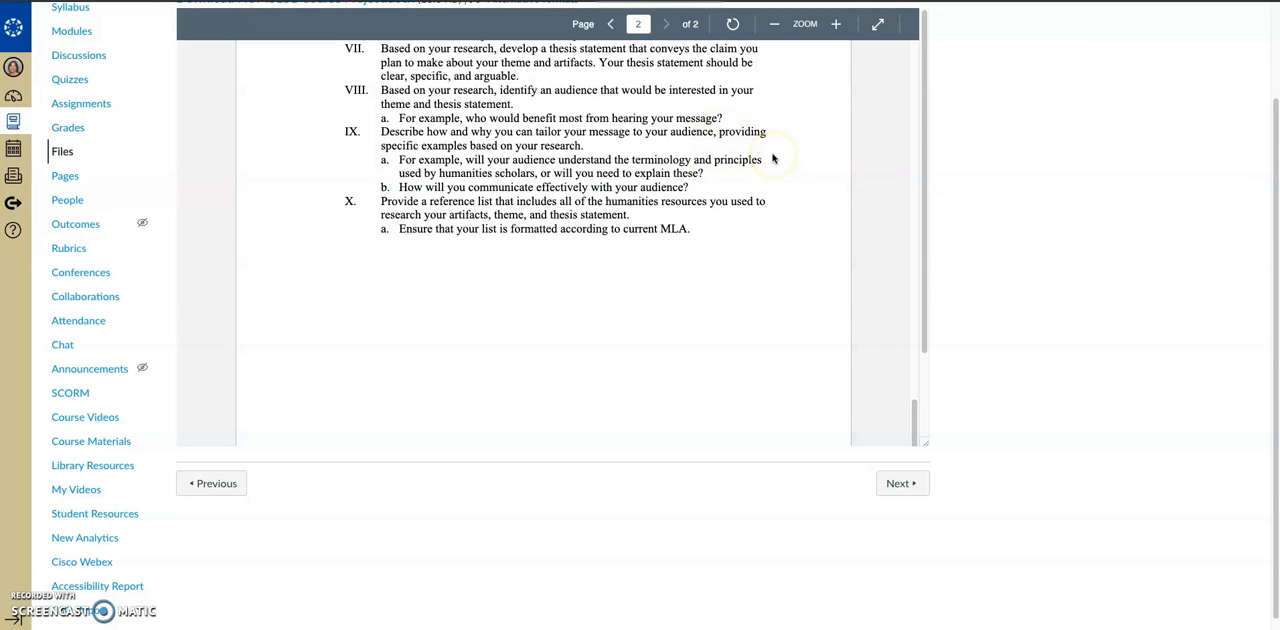
{"action": "mouse_move", "coordinate": [730, 228]}
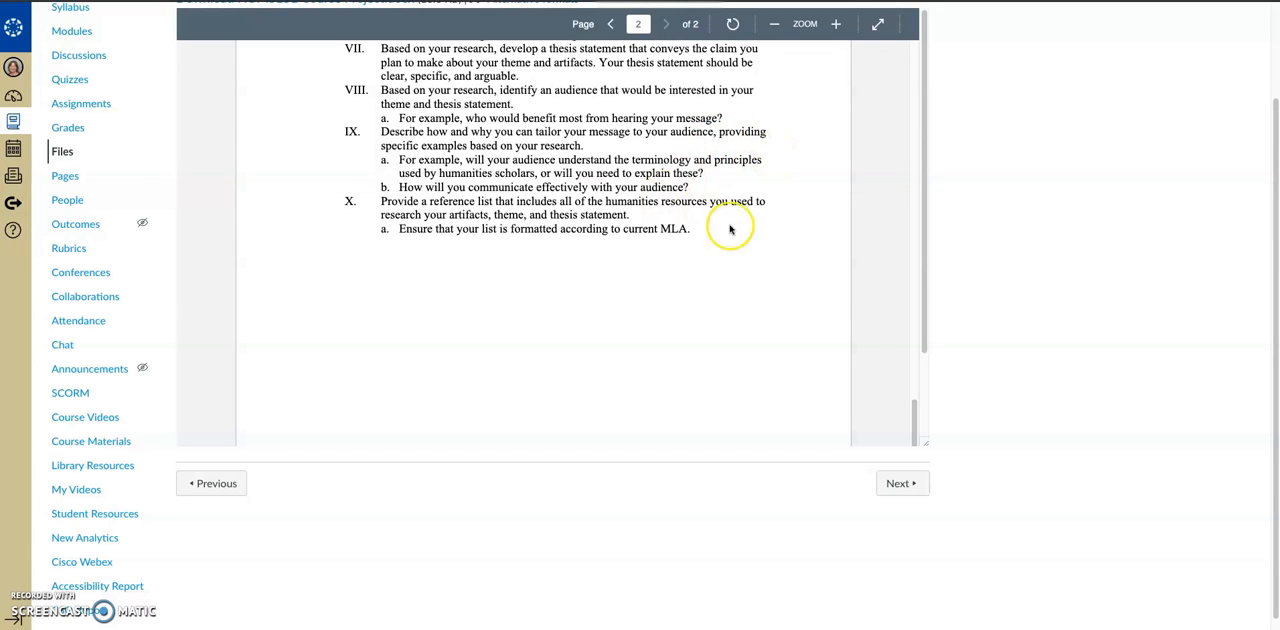
{"action": "mouse_move", "coordinate": [796, 202]}
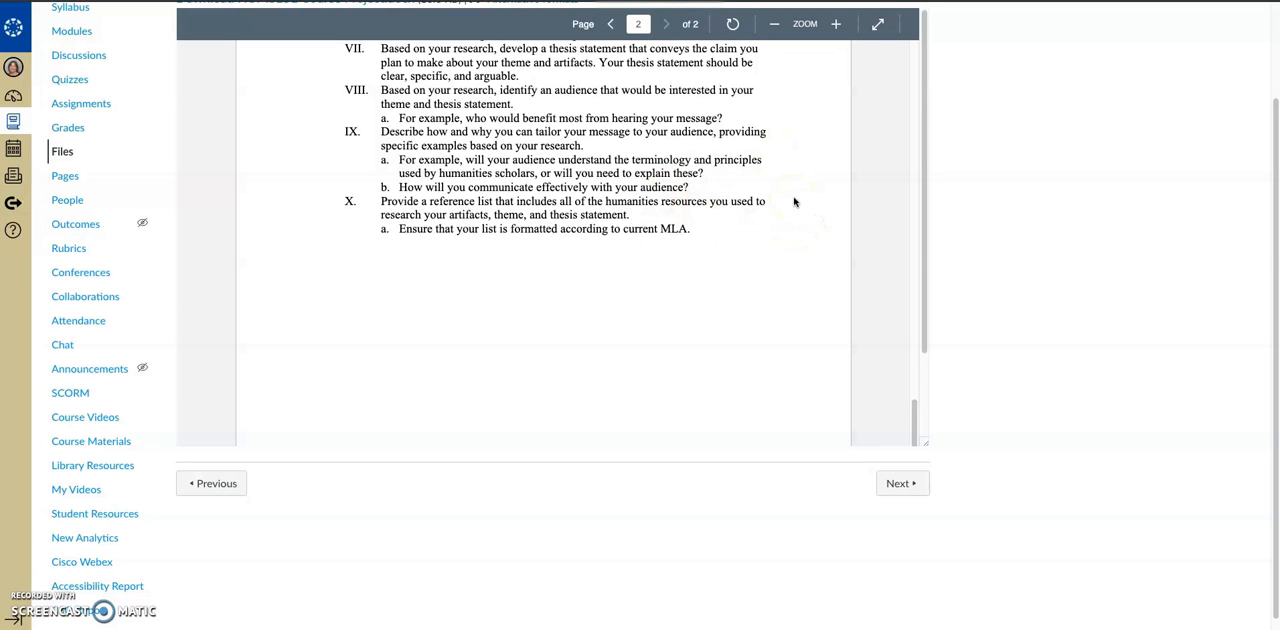
{"action": "scroll", "scroll_direction": "up", "scroll_amount": 3}
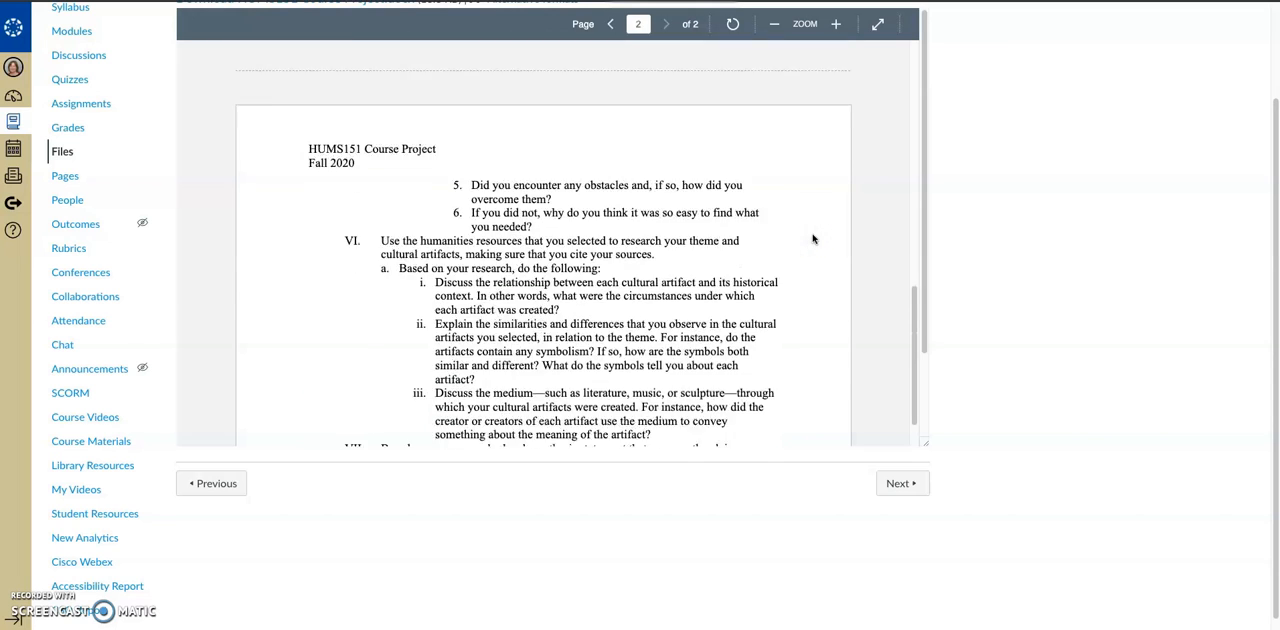
Return to page 1 of the PDF showing critical elements I through V
{"action": "scroll", "scroll_direction": "down", "scroll_amount": 3}
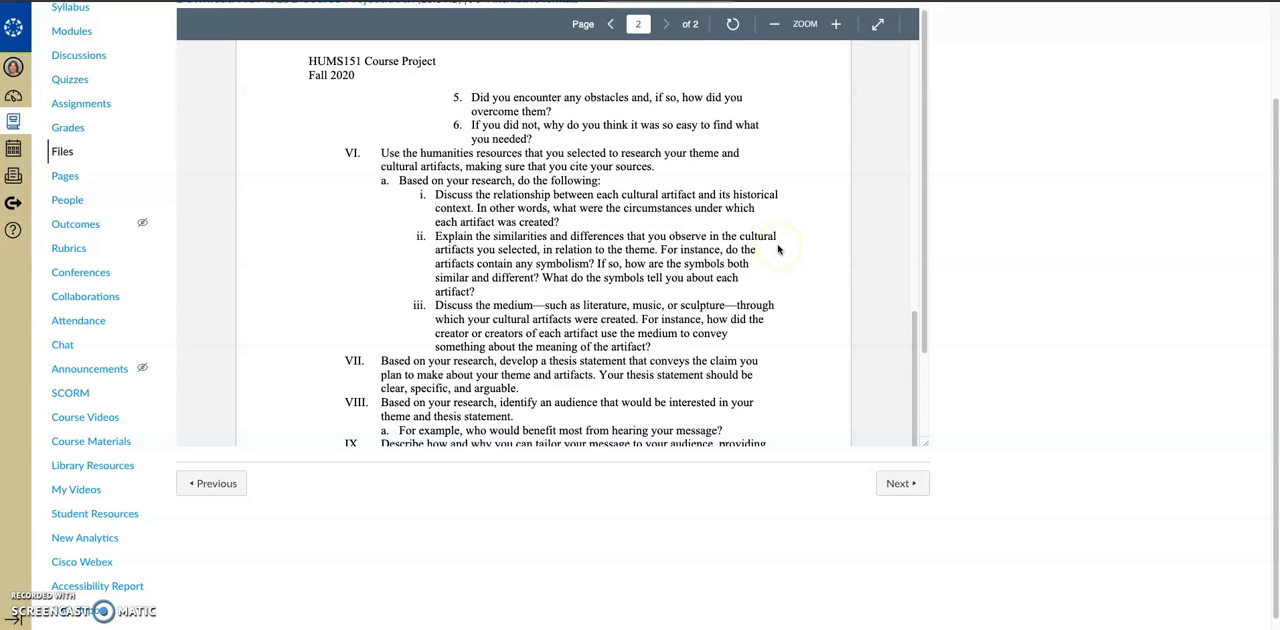
{"action": "scroll", "scroll_direction": "down", "scroll_amount": 3}
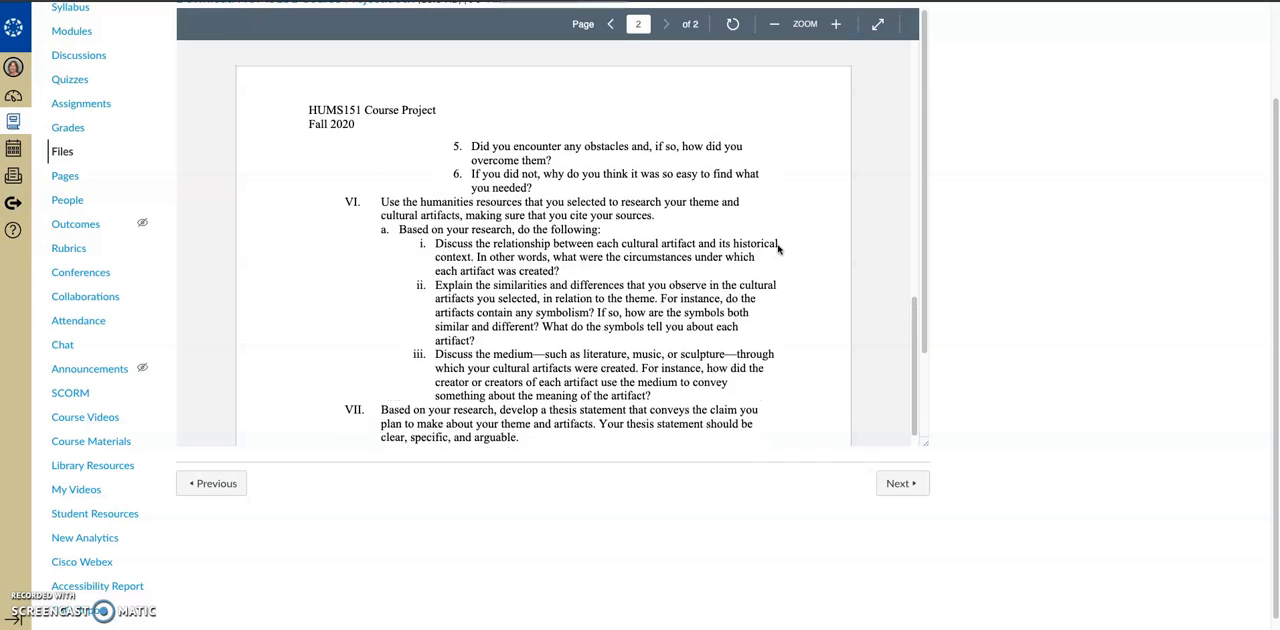
{"action": "left_click", "coordinate": [610, 24]}
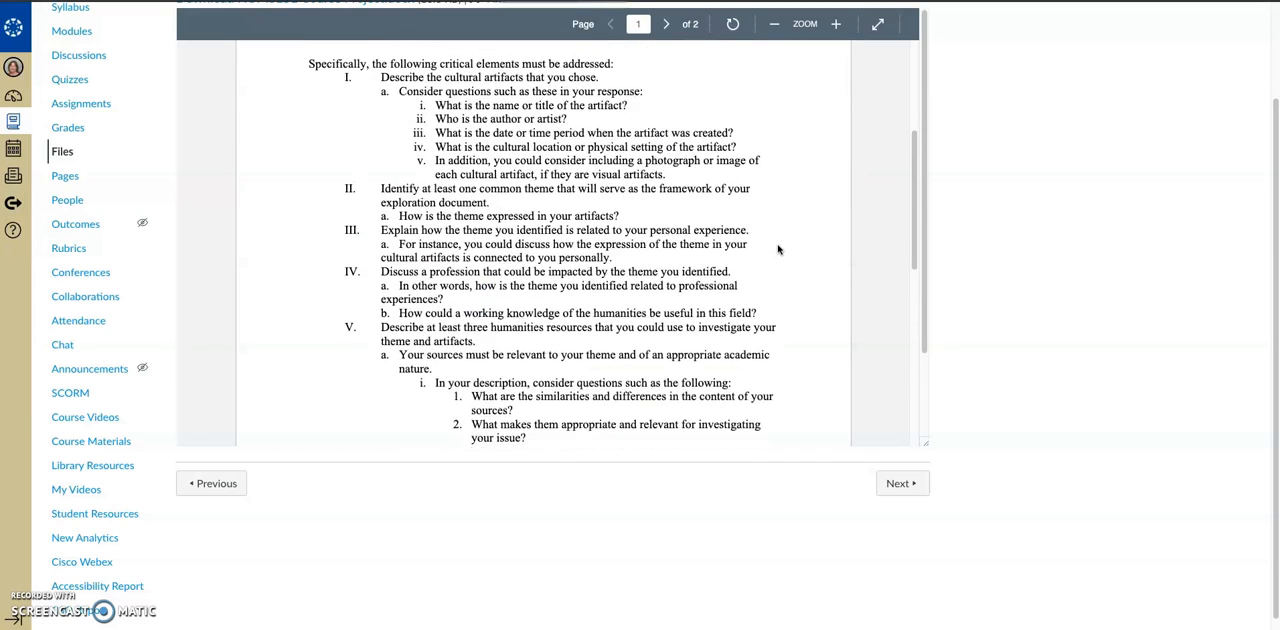